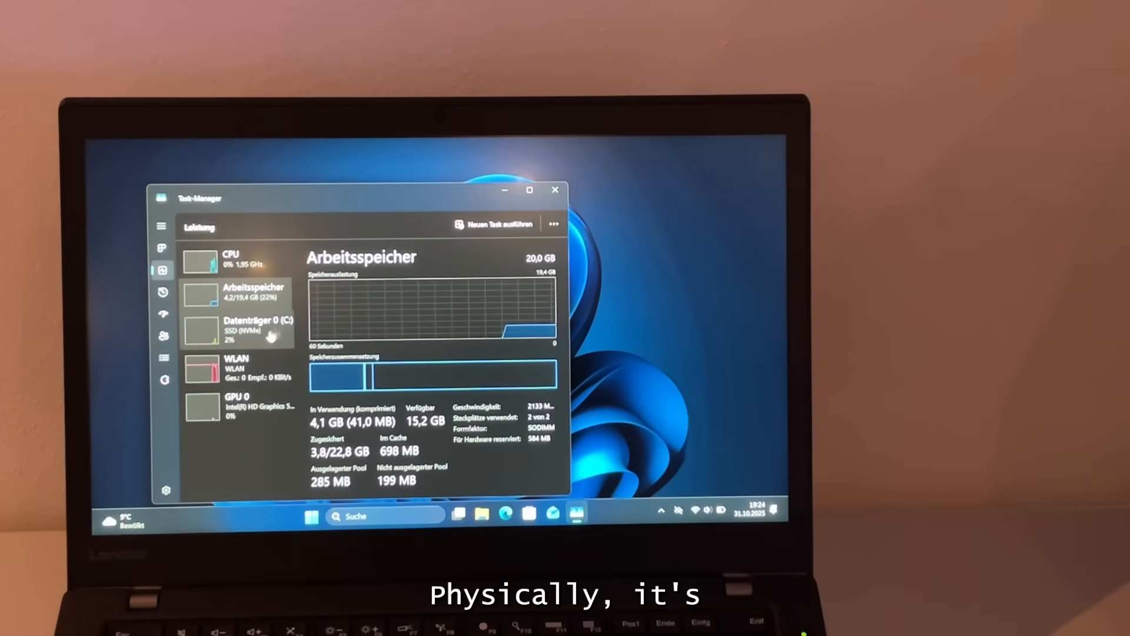
Show the C: drive's activity, then the GPU 0 (Intel HD Graphics 520) details in Task Manager.
{"action": "left_click", "coordinate": [238, 329]}
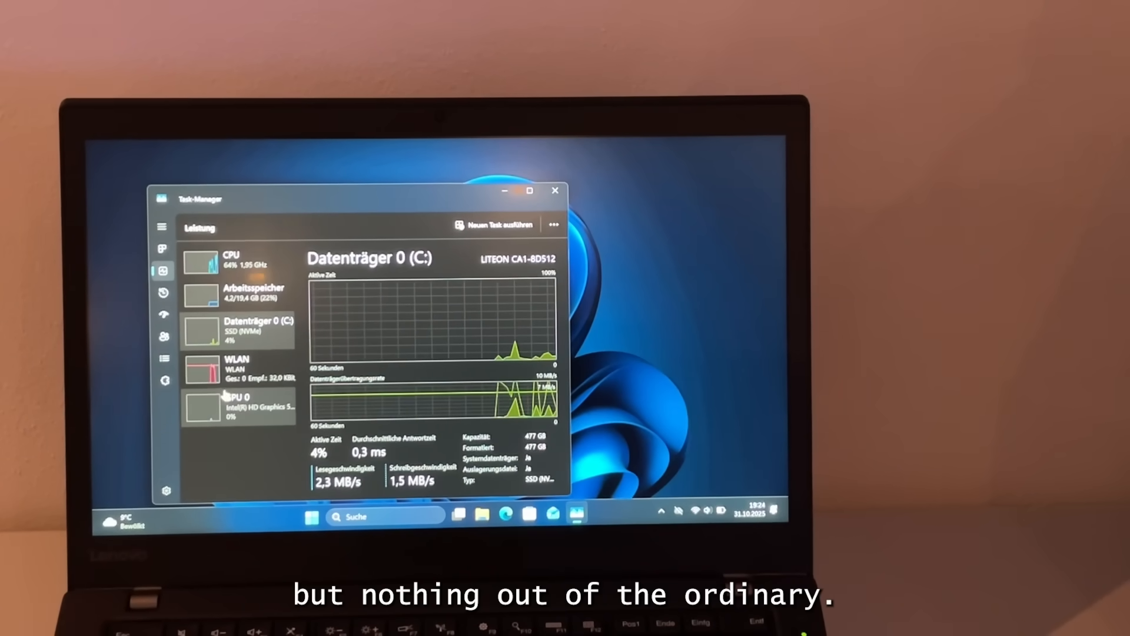
{"action": "left_click", "coordinate": [237, 404]}
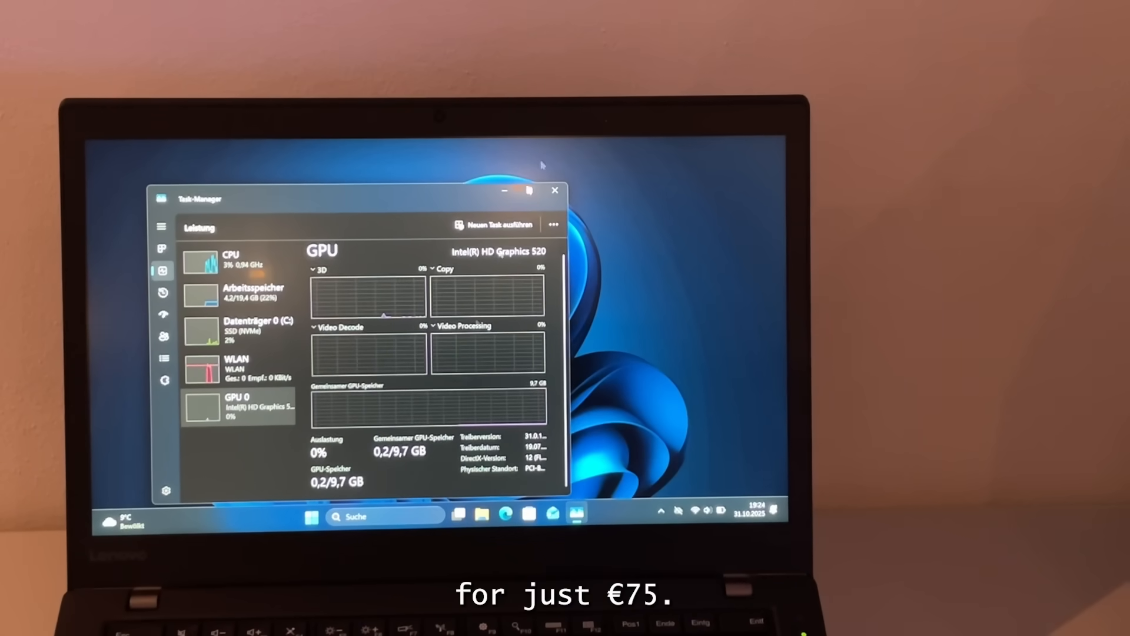
{"action": "left_click", "coordinate": [554, 189]}
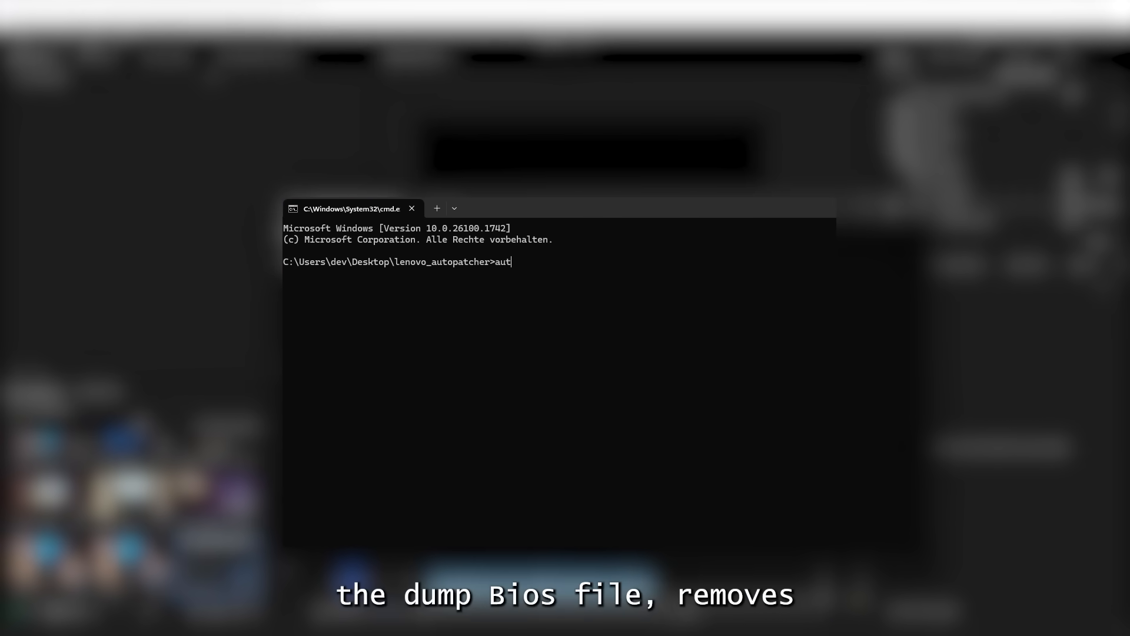
Display the autopatch usage help via autopatch --help.
{"action": "type", "text": "opatch --help"}
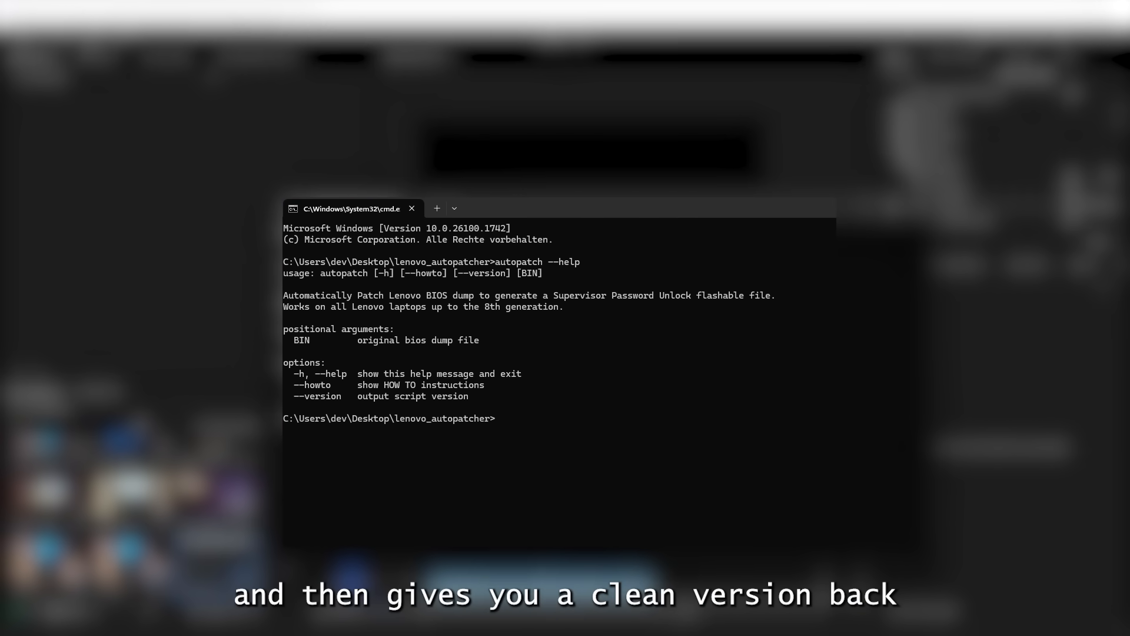
{"action": "type", "text": "aut"}
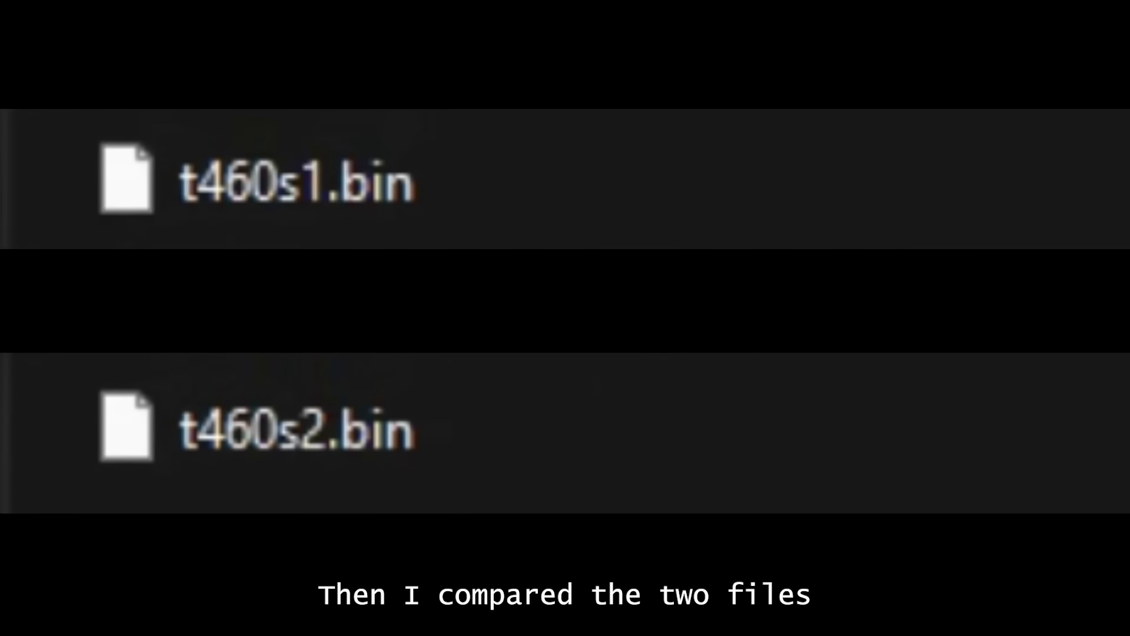
Compute the SHA256 hash of t460s2.bin with certutil -hashfile.
{"action": "type", "text": "certutil -has"}
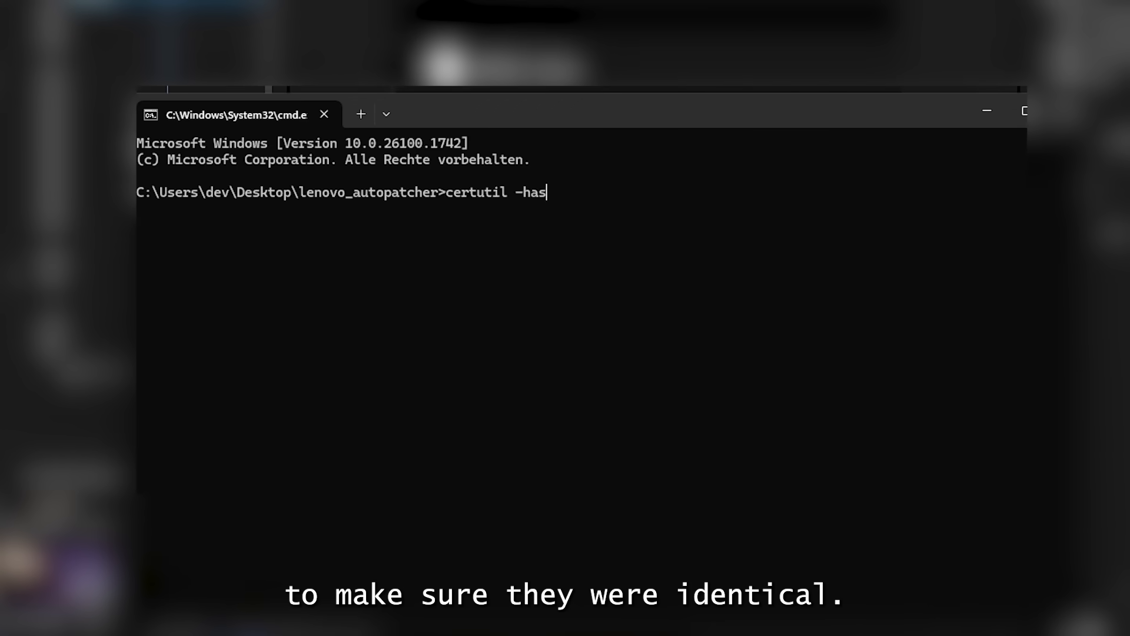
{"action": "type", "text": "hfile  t4"}
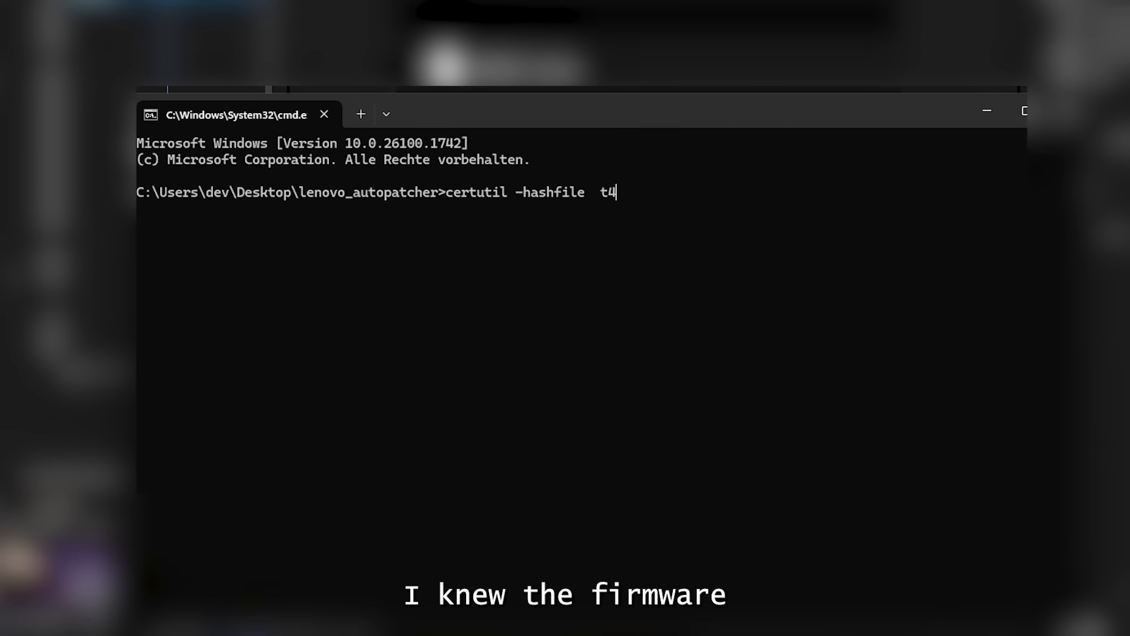
{"action": "type", "text": "60s2.bin sha32"}
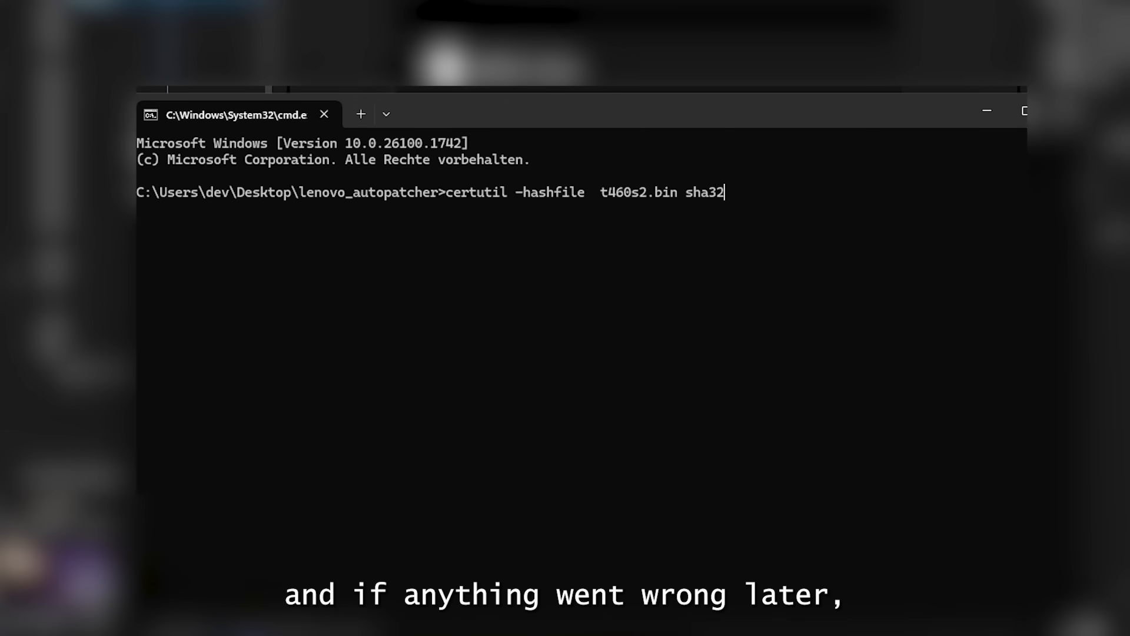
{"action": "type", "text": "56"}
{"action": "key", "text": "Enter"}
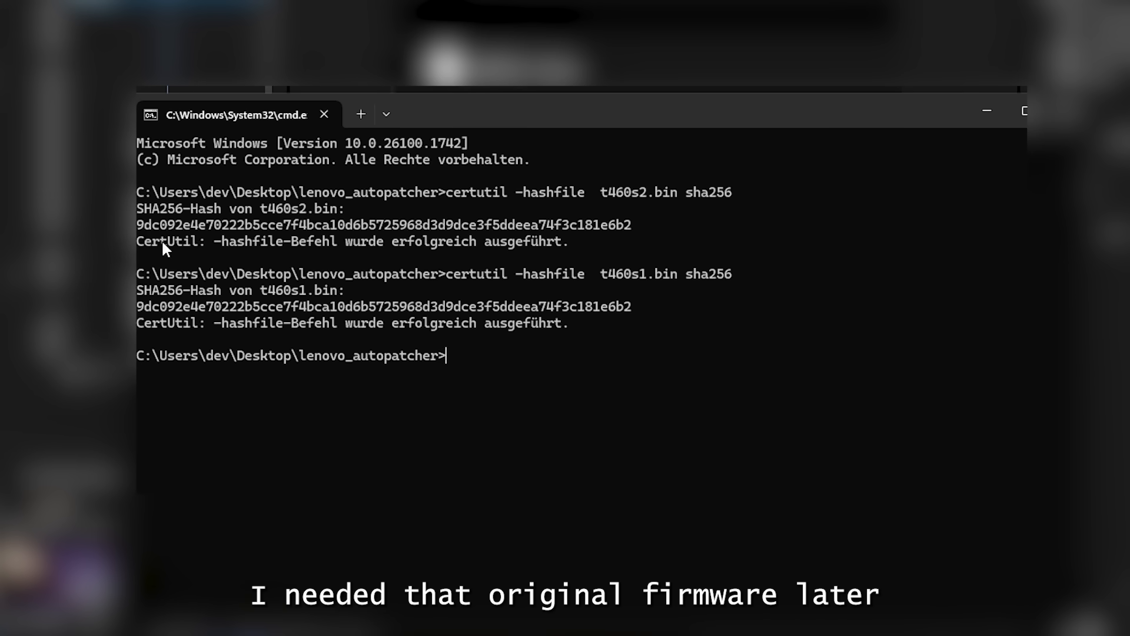
{"action": "mouse_move", "coordinate": [566, 349]}
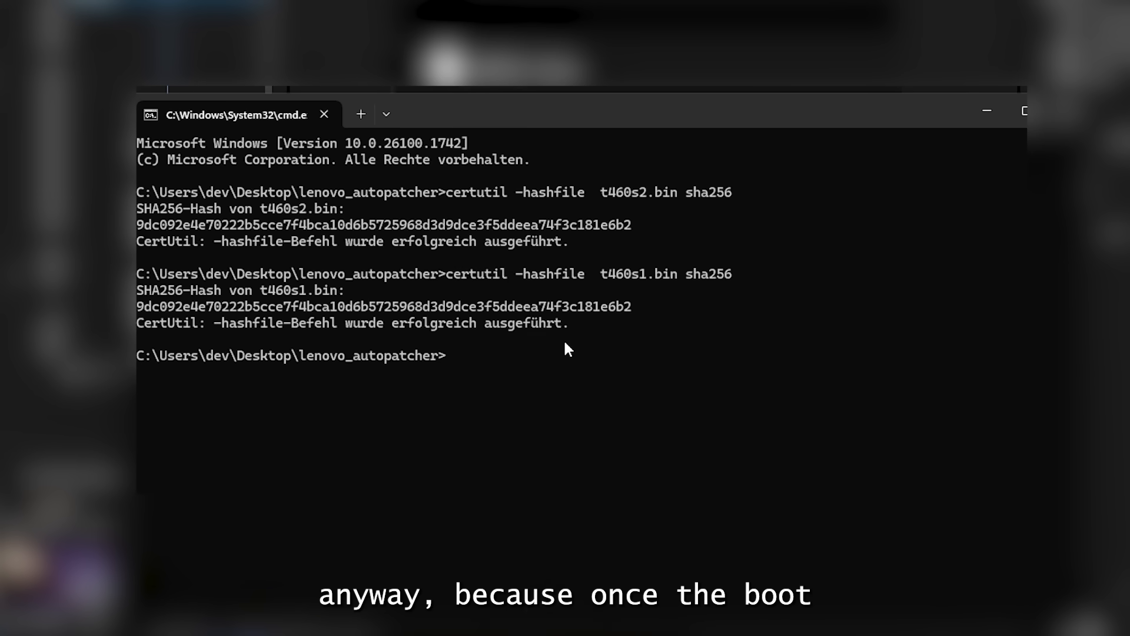